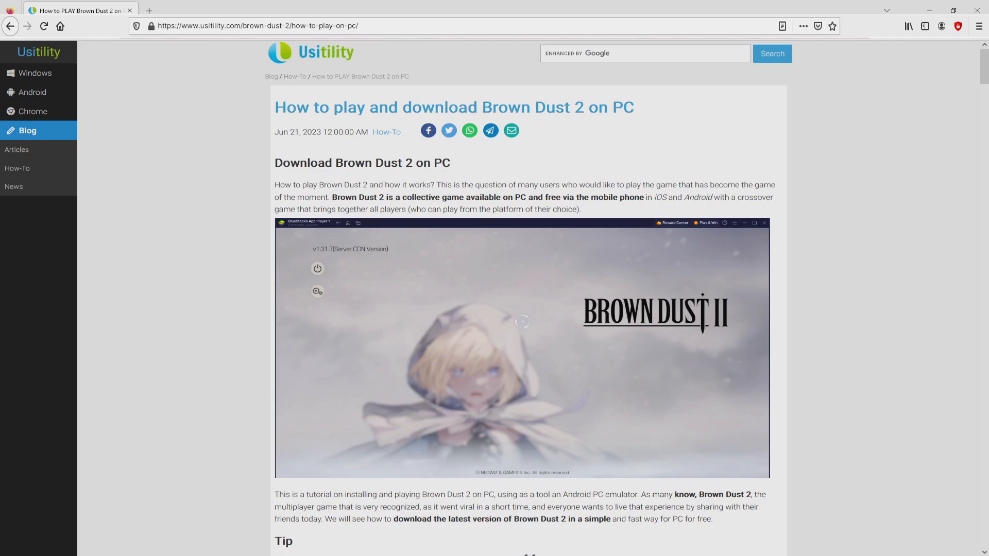
Scroll the Usitility article down to the 'Download Brown Dust 2 on PC' button
{"action": "scroll", "scroll_direction": "down", "scroll_amount": 3}
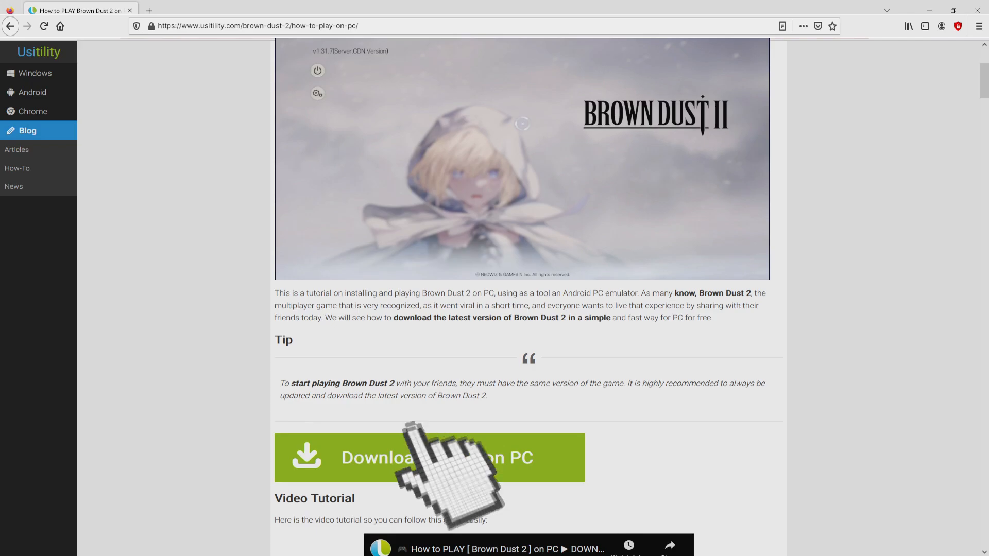
Reach the BlueStacks Brown Dust 2 page and view its Rerolling, Eco Mode and Multi Instance Sync features
{"action": "left_click", "coordinate": [430, 458]}
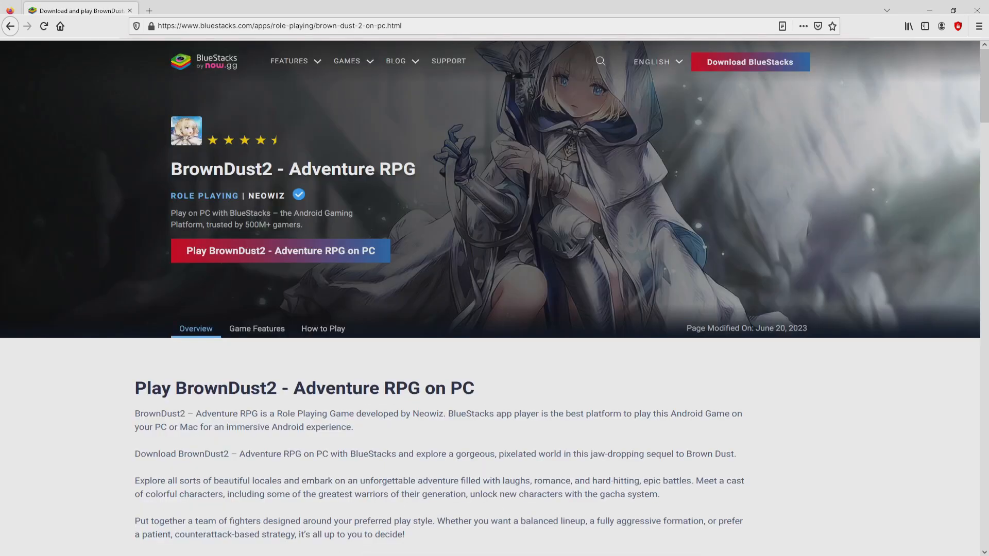
{"action": "scroll", "scroll_direction": "down", "scroll_amount": 3}
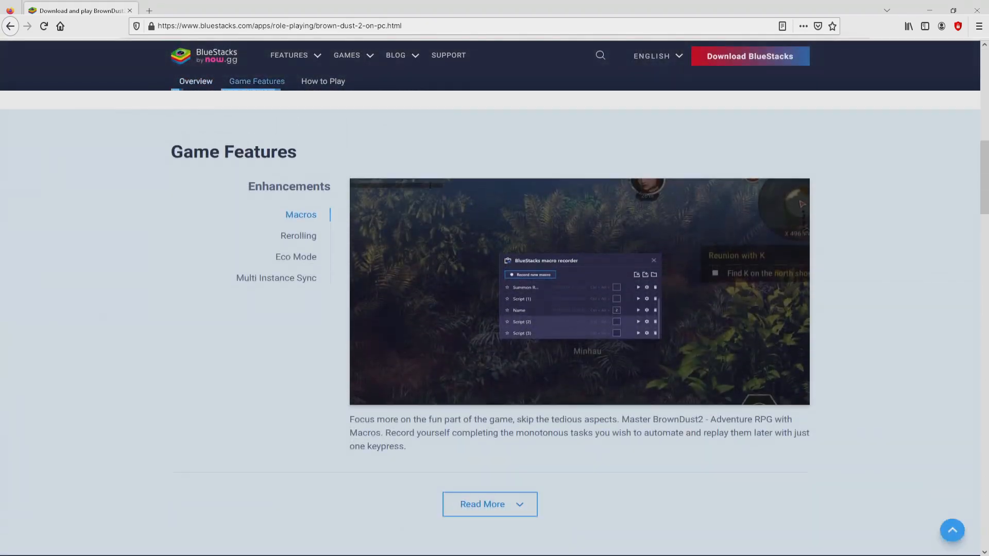
{"action": "left_click", "coordinate": [298, 236]}
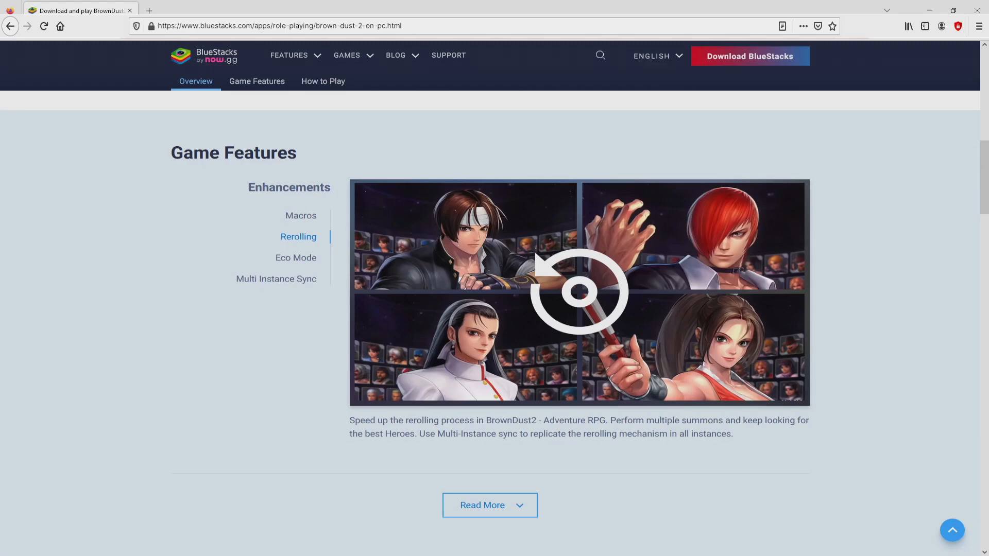
{"action": "left_click", "coordinate": [295, 258]}
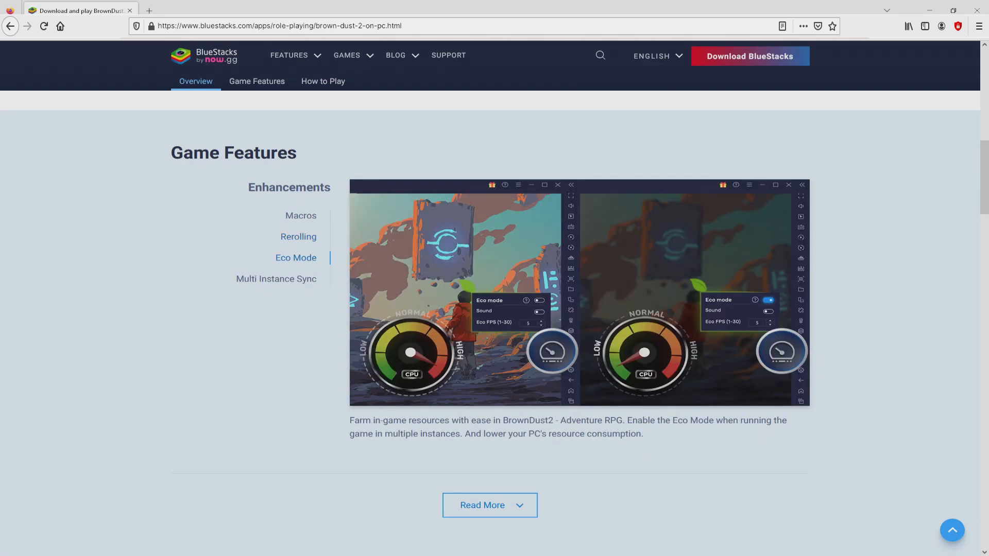
{"action": "left_click", "coordinate": [276, 278]}
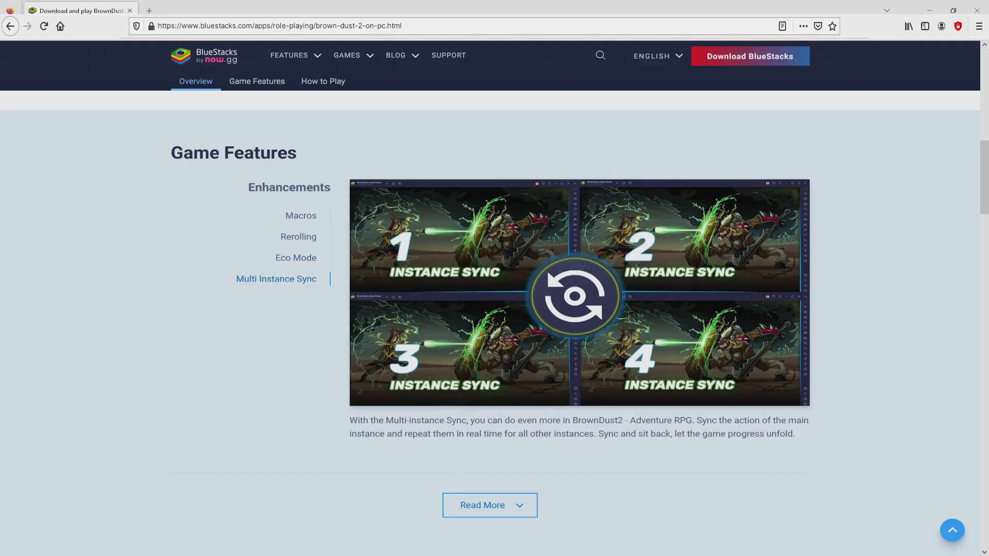
{"action": "scroll", "scroll_direction": "up", "scroll_amount": 3}
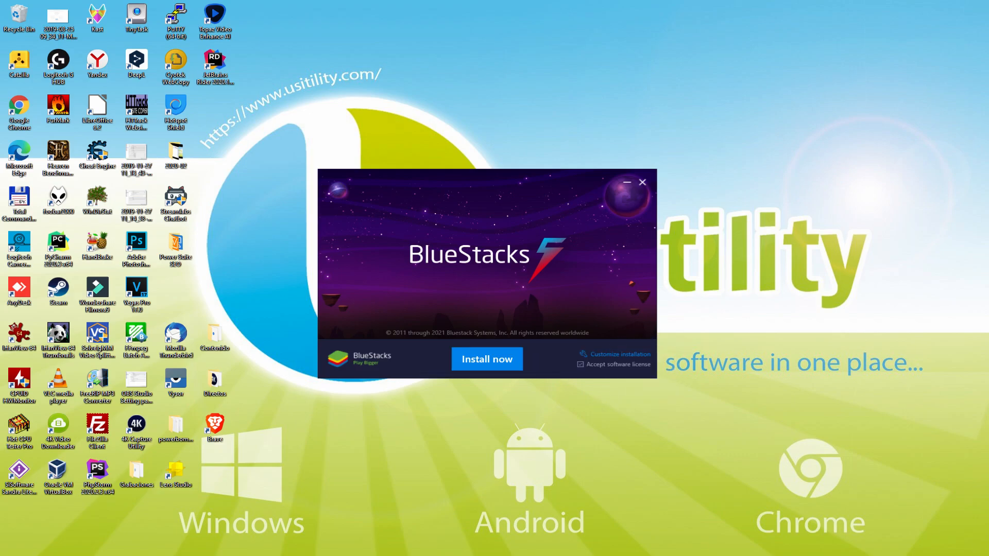
{"action": "left_click", "coordinate": [487, 359]}
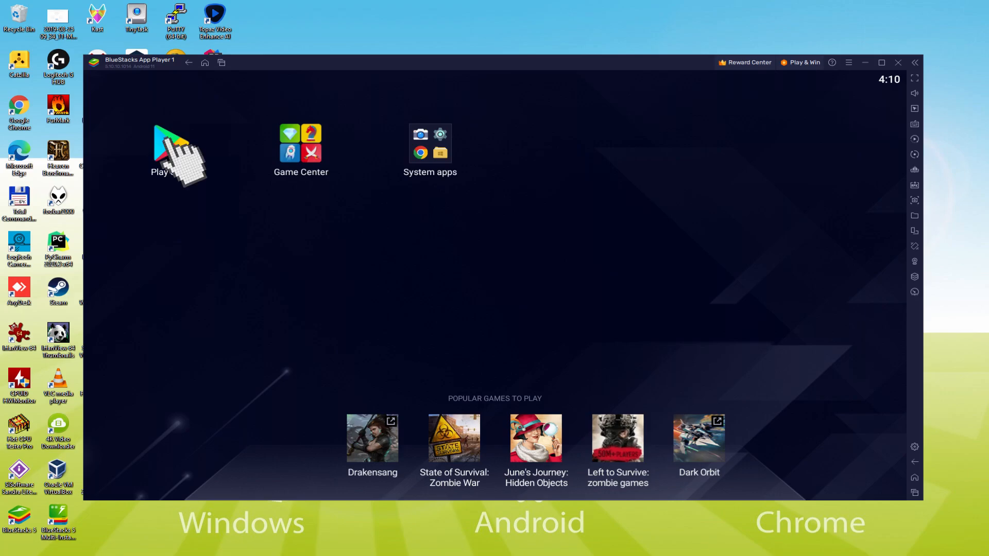
Launch Google Play from the BlueStacks home screen, reaching its sign-in prompt
{"action": "left_click", "coordinate": [167, 144]}
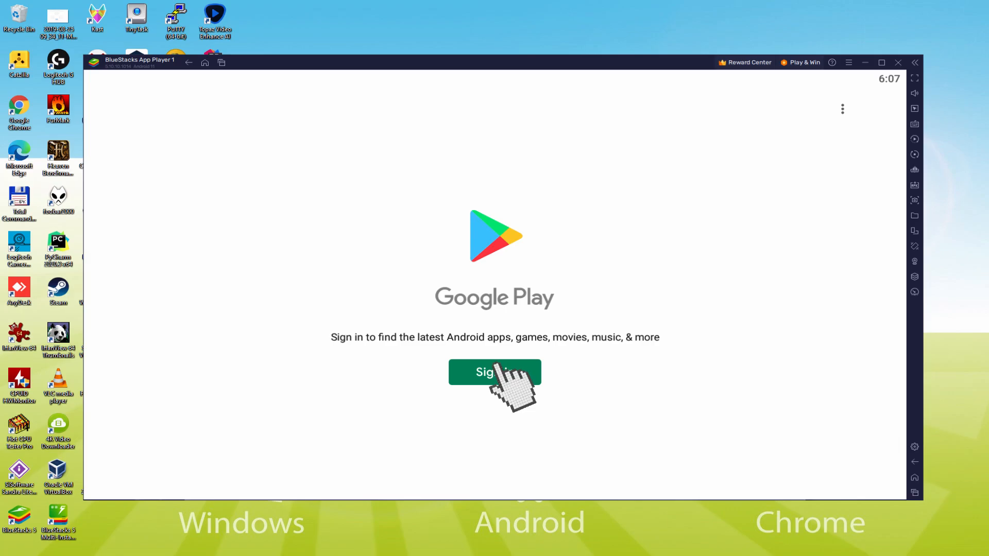
Begin Google Play sign-in and focus the 'Email or phone' field
{"action": "left_click", "coordinate": [495, 372]}
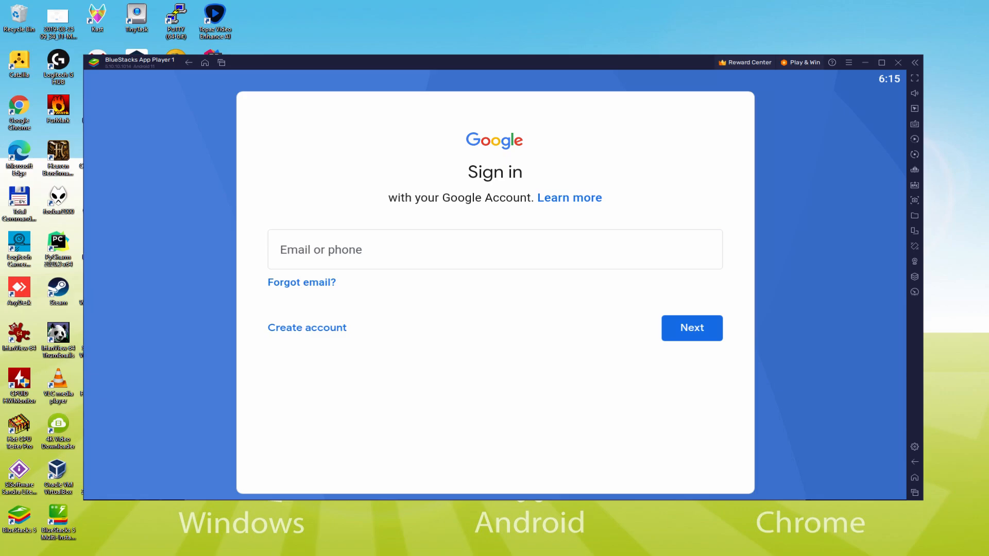
{"action": "left_click", "coordinate": [692, 328]}
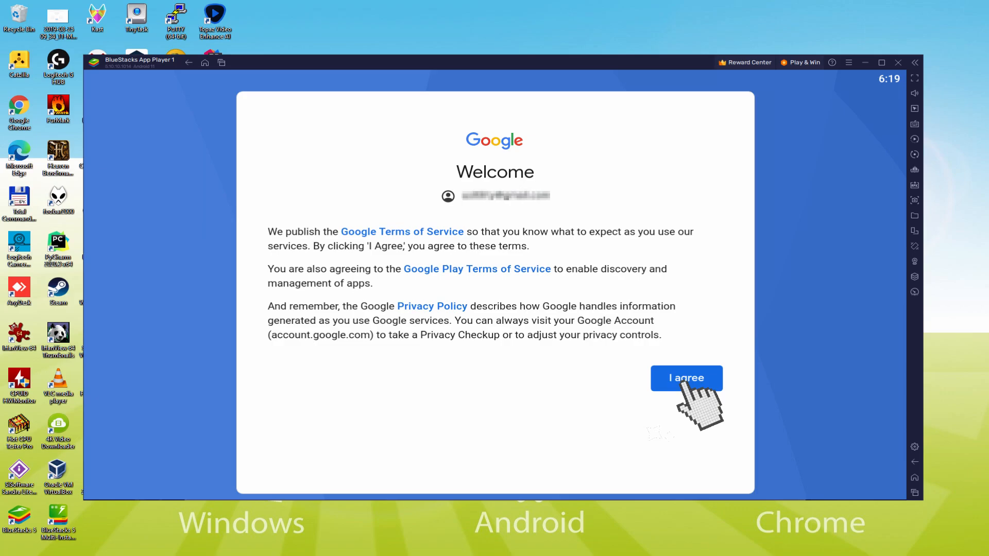
Accept Google's terms and the Google Services settings with Drive backup left off
{"action": "left_click", "coordinate": [686, 378]}
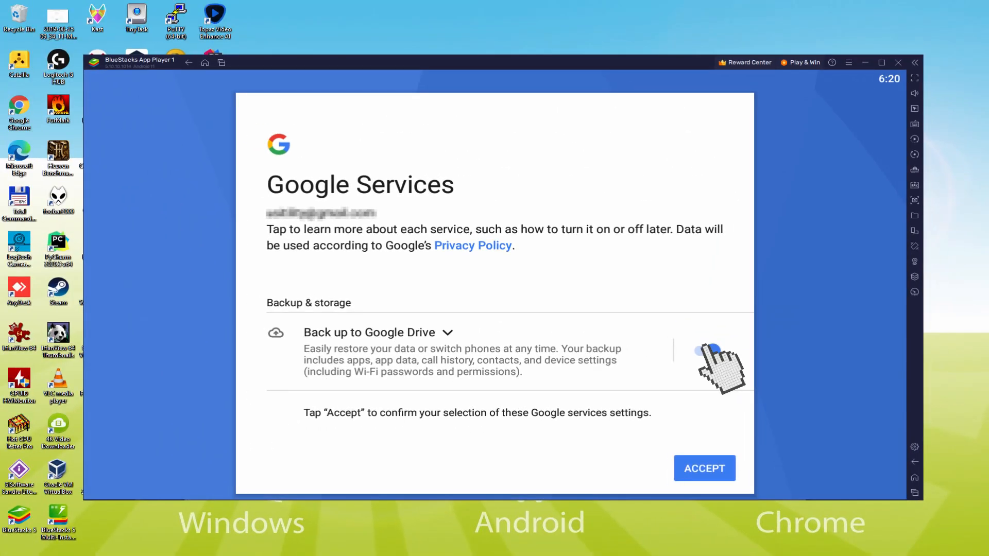
{"action": "left_click", "coordinate": [704, 350]}
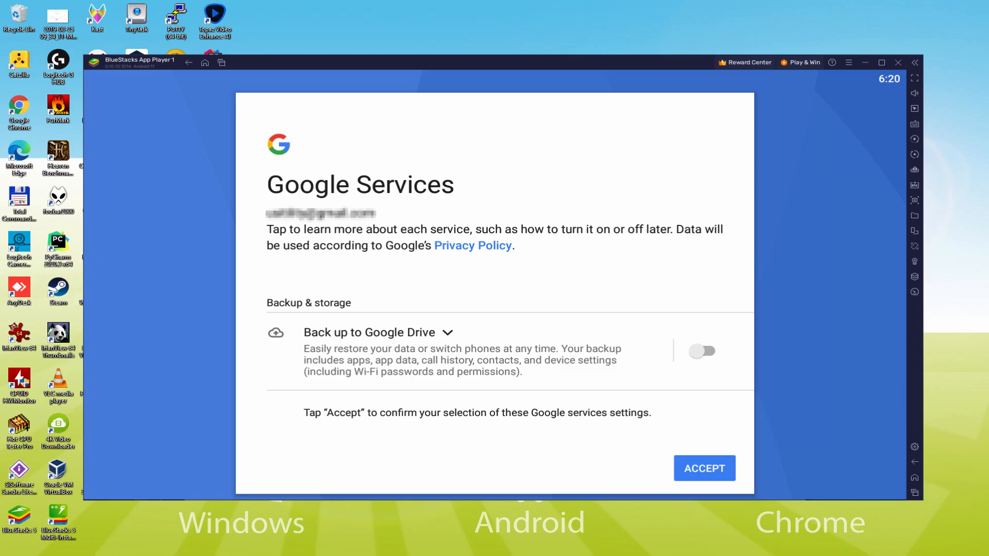
{"action": "left_click", "coordinate": [705, 468]}
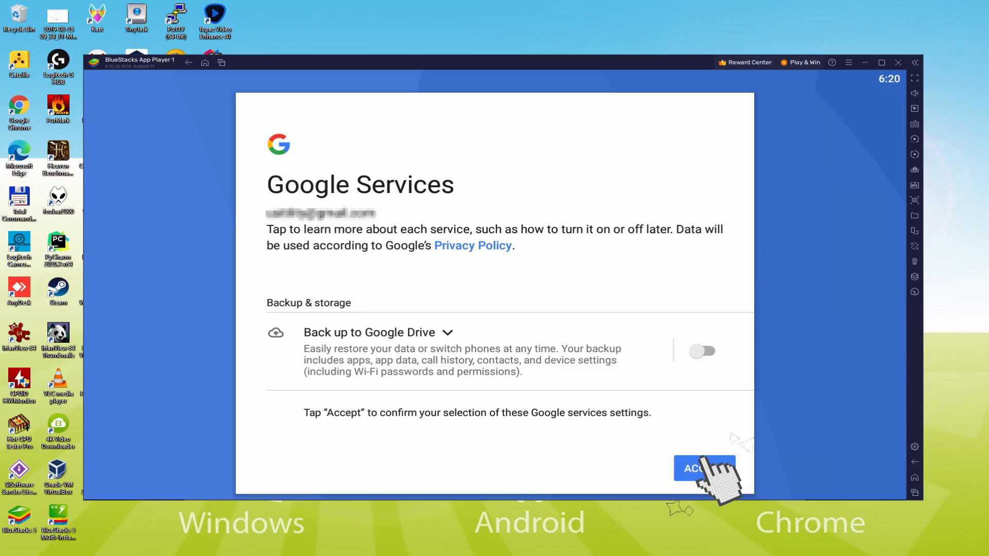
Accept the services screen and go to the Brown Dust 2 store page from Popular Games
{"action": "left_click", "coordinate": [705, 468]}
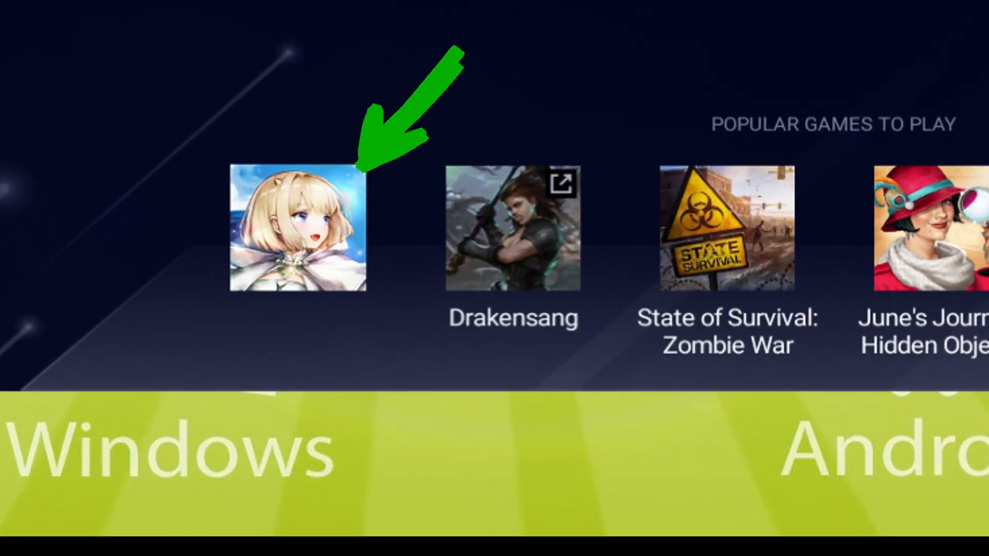
{"action": "left_click", "coordinate": [297, 229]}
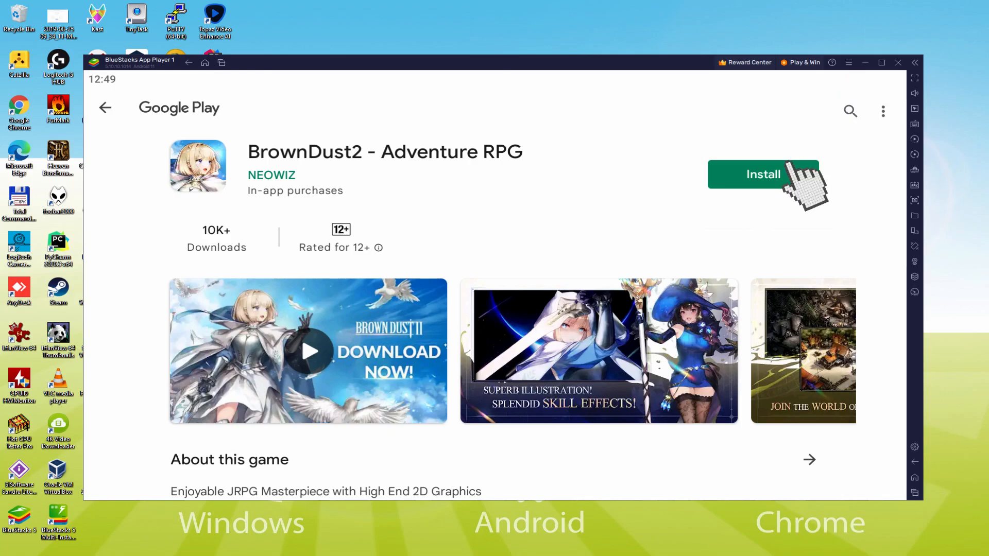
Install BrownDust2 - Adventure RPG from its Google Play page
{"action": "left_click", "coordinate": [764, 174]}
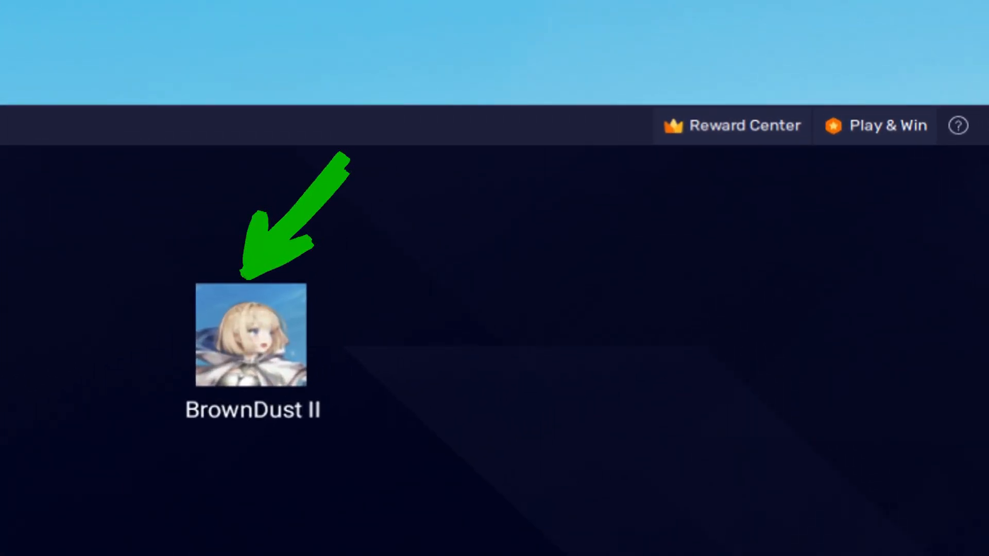
Launch BrownDust II from its home-screen icon into the town scene
{"action": "double_click", "coordinate": [250, 339]}
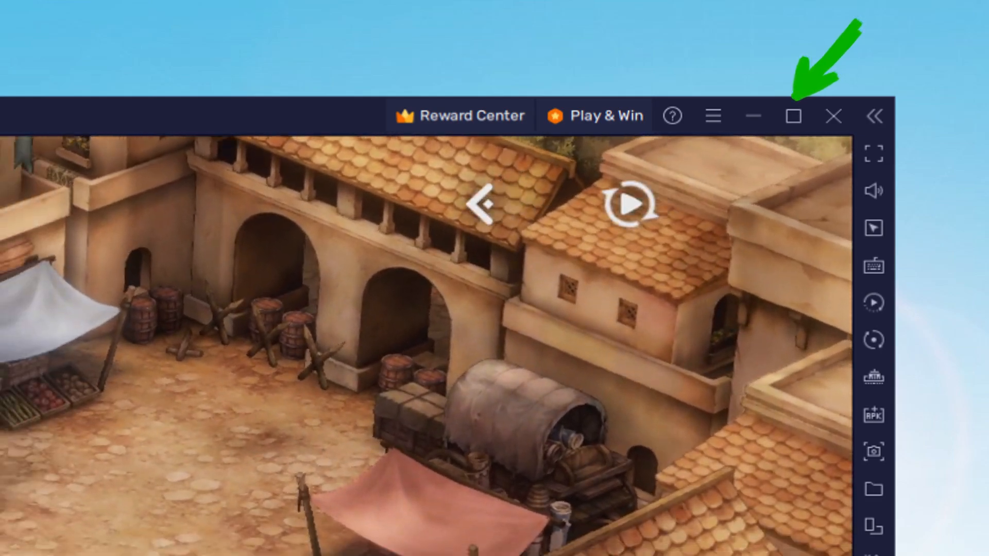
Maximize the BlueStacks window while the opening market story plays
{"action": "left_click", "coordinate": [794, 115]}
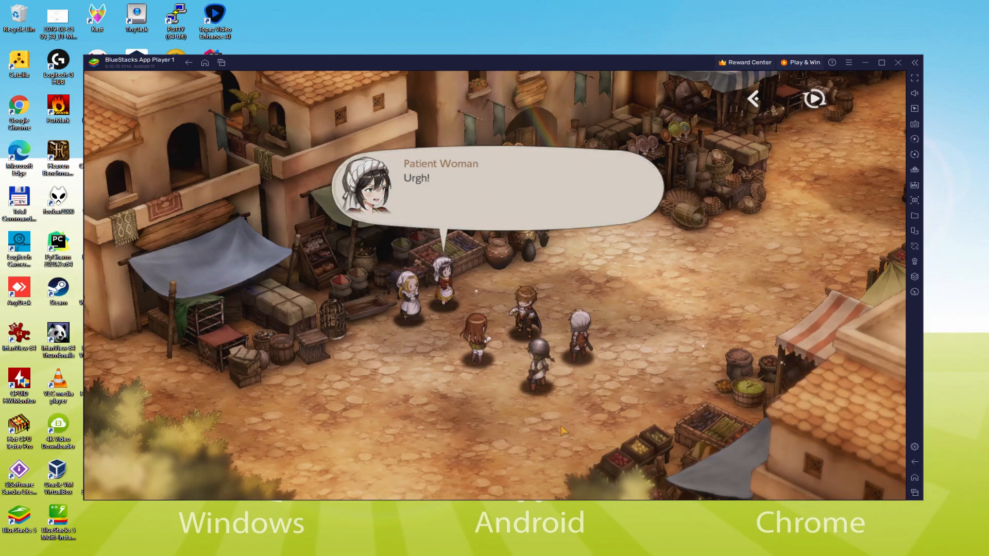
Advance Carlson's market dialogue until the 'Go to the Pub' objective appears
{"action": "left_click", "coordinate": [499, 189]}
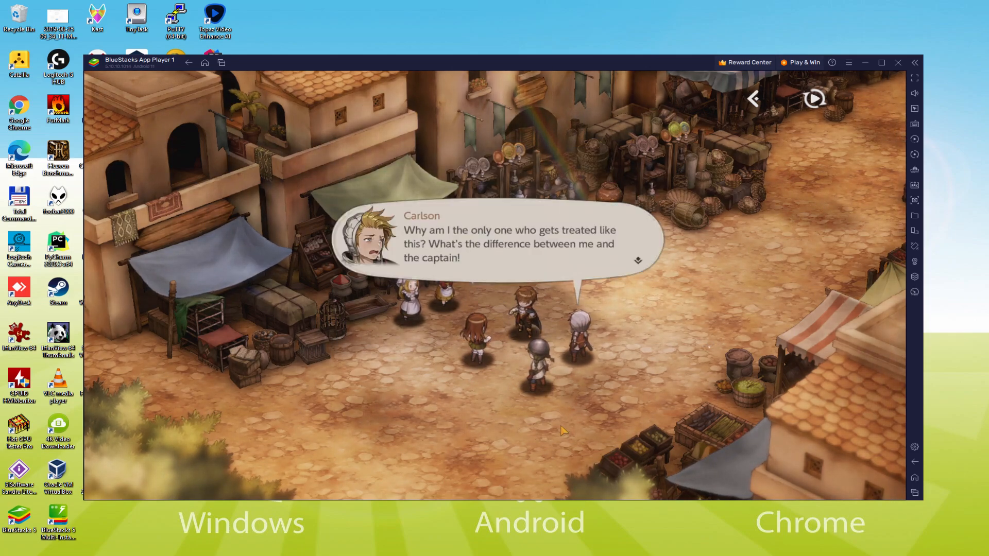
{"action": "left_click", "coordinate": [508, 247]}
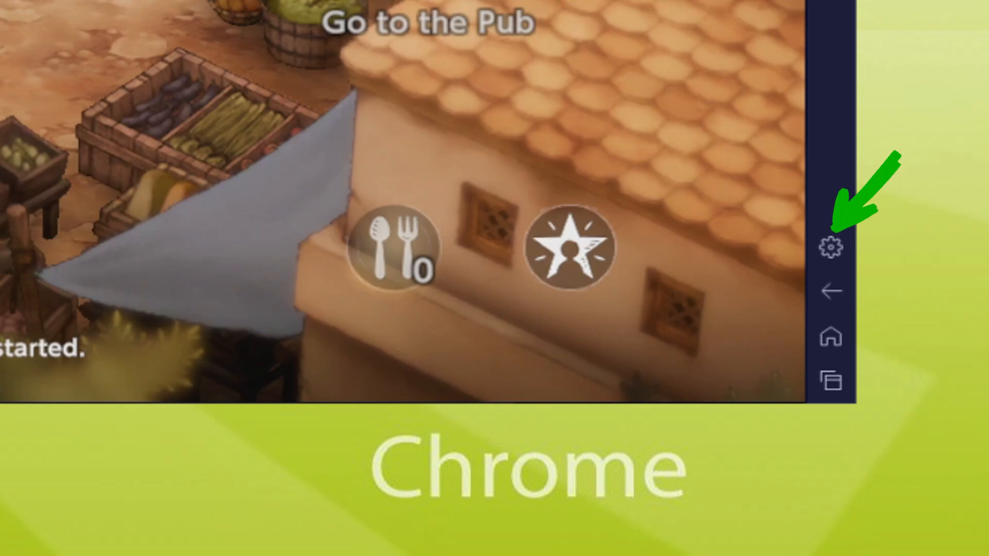
Advance the pub dialogue, then bring up Device settings showing the Samsung Galaxy S8 Plus profile
{"action": "left_click", "coordinate": [828, 245]}
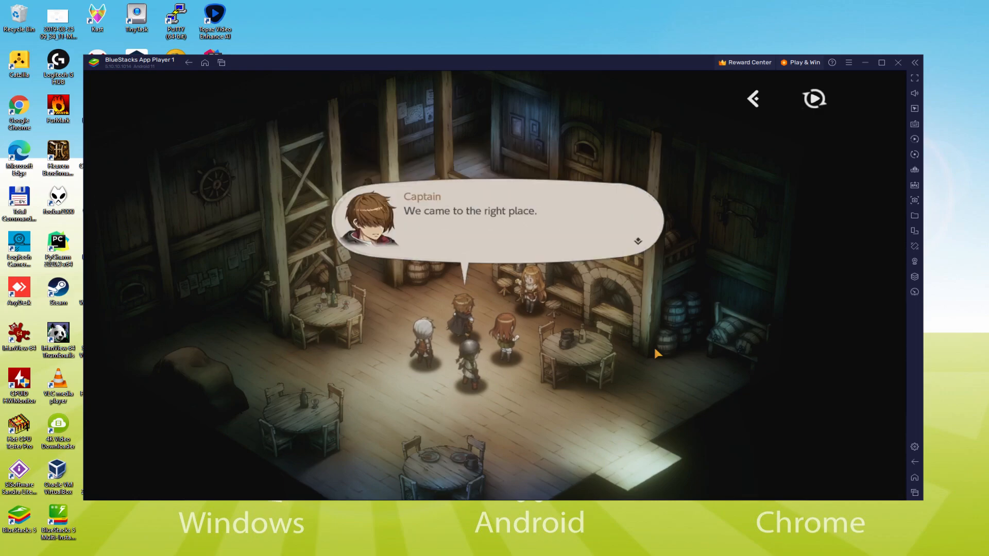
{"action": "left_click", "coordinate": [495, 221]}
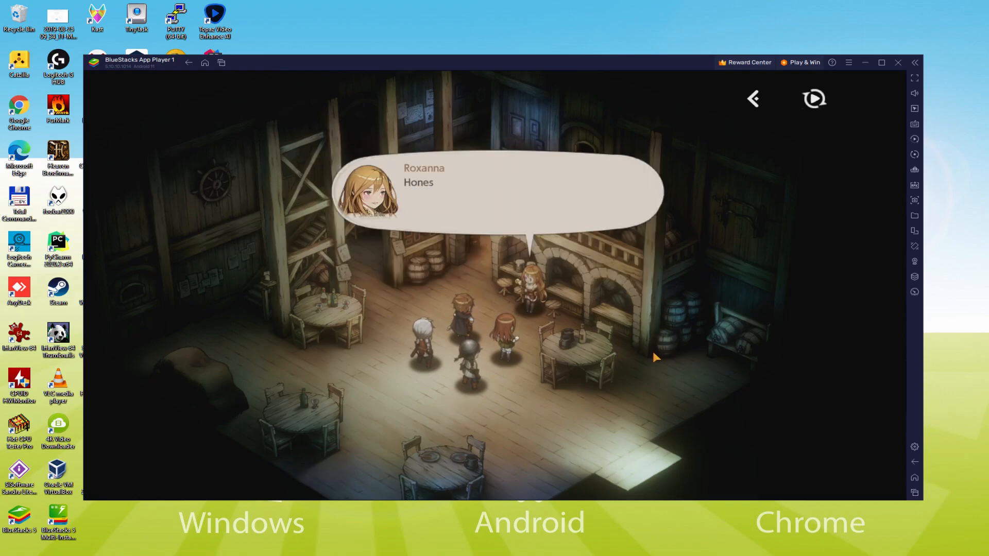
{"action": "left_click", "coordinate": [499, 199]}
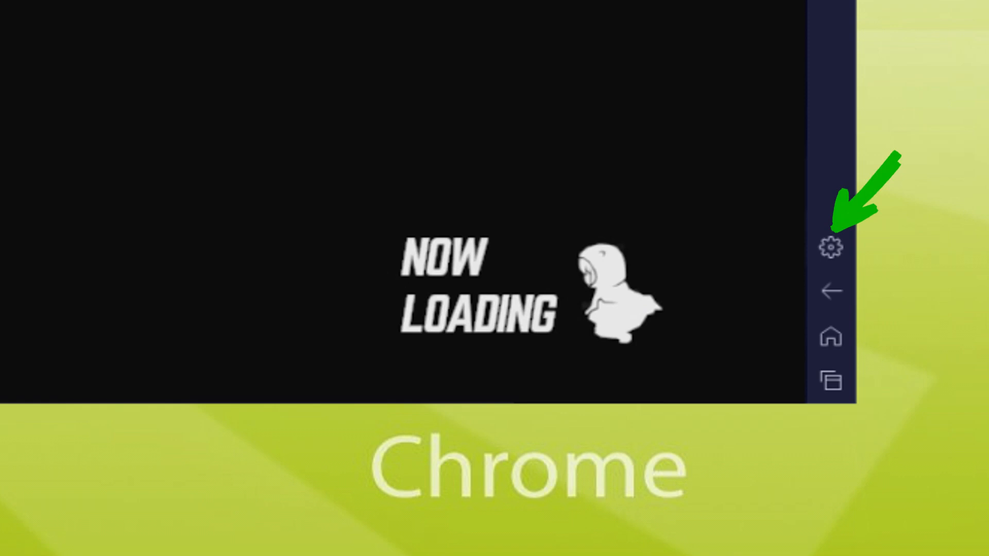
{"action": "left_click", "coordinate": [830, 247]}
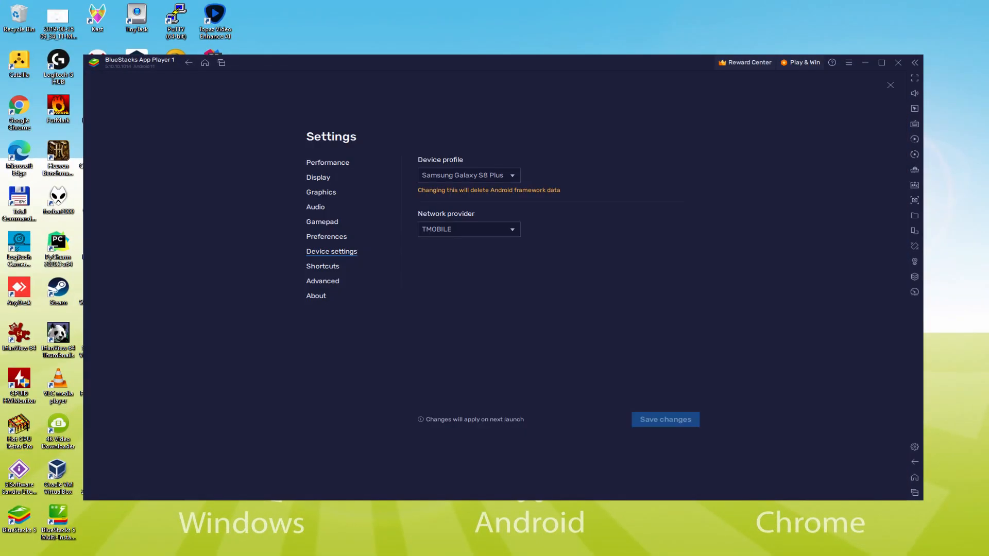